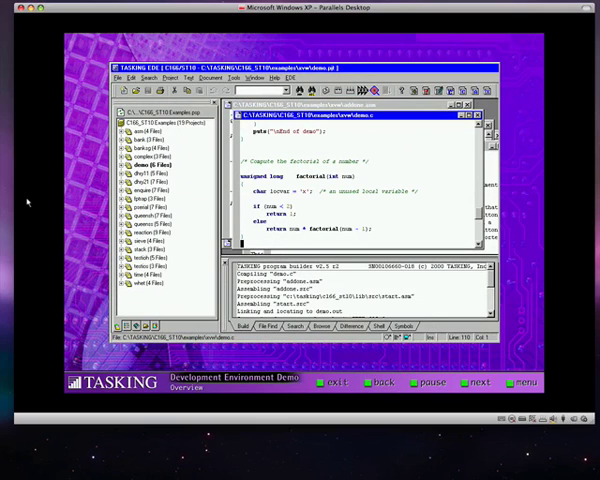
Browse the File and Project menu commands
click(124, 77)
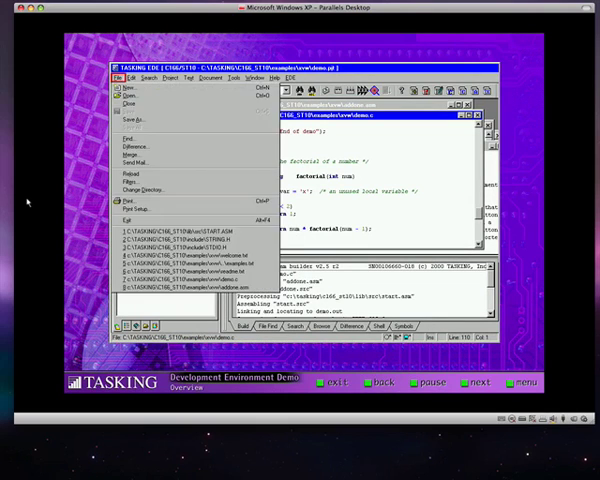
click(168, 78)
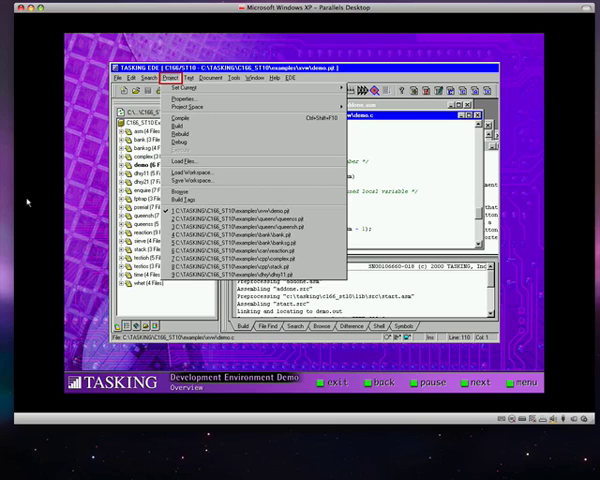
click(234, 78)
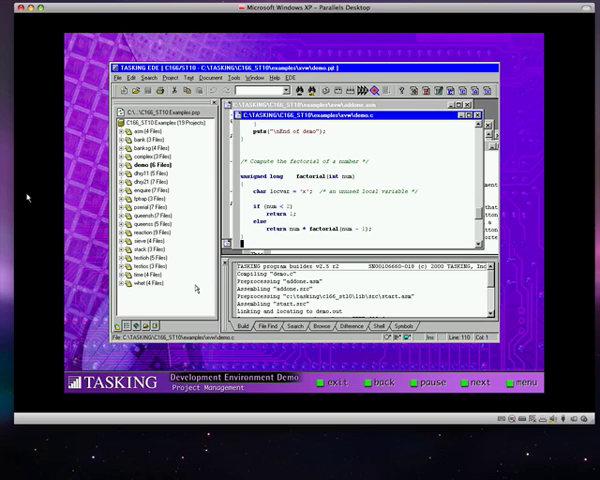
Expand demo's Source Files folder and make the queens project active with queens.c open
click(126, 164)
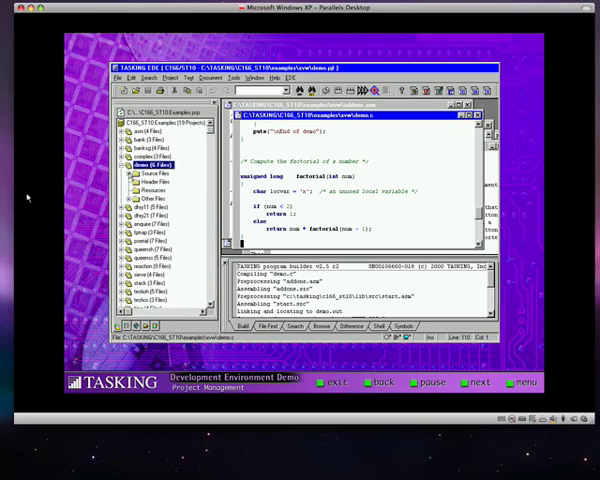
click(150, 172)
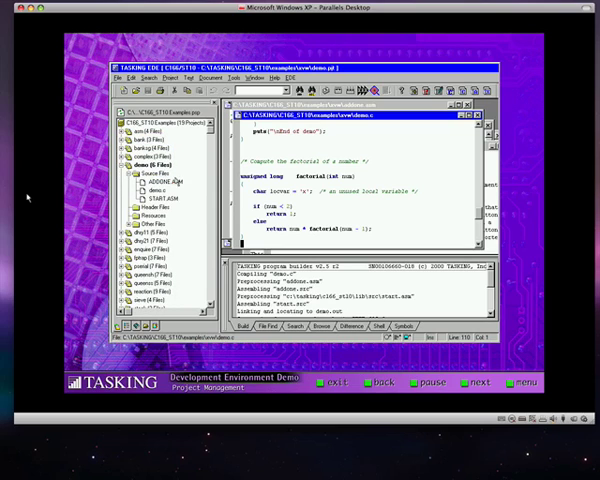
click(170, 183)
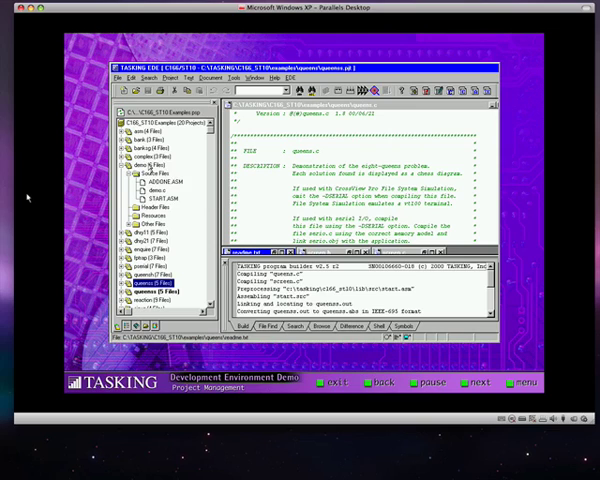
View the demo project's Properties dialog with its project files and working directory
right_click(147, 163)
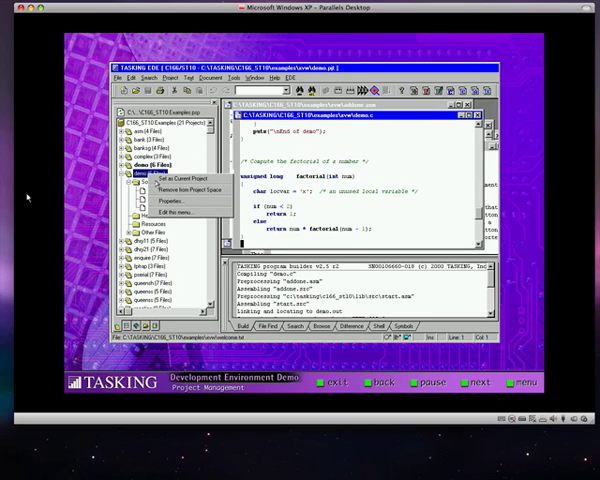
click(177, 202)
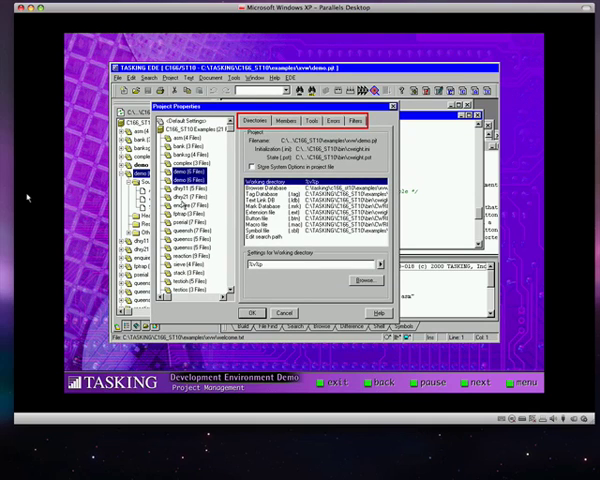
click(283, 120)
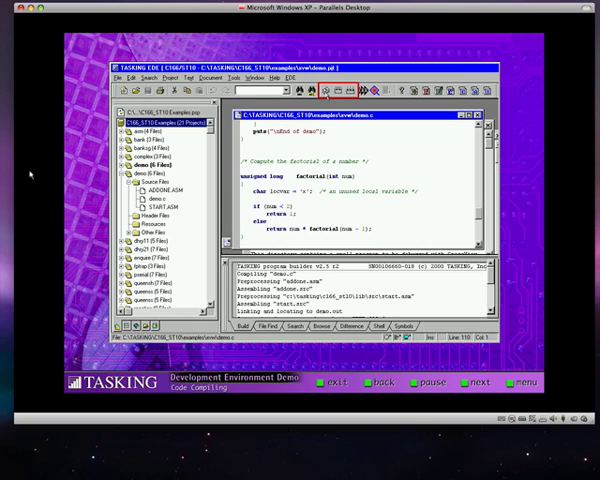
click(330, 89)
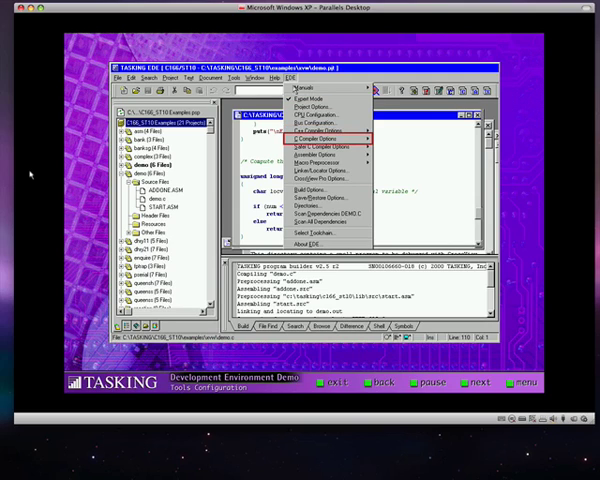
mouse_move(325, 146)
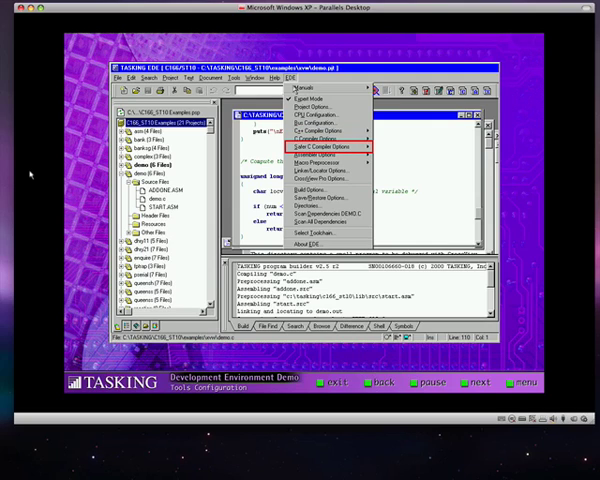
mouse_move(322, 162)
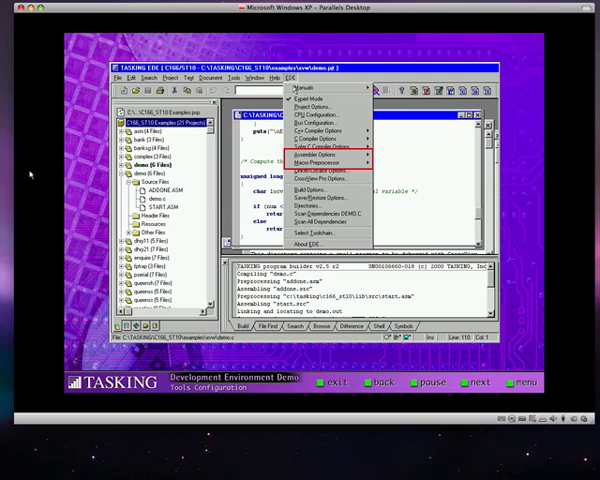
mouse_move(325, 179)
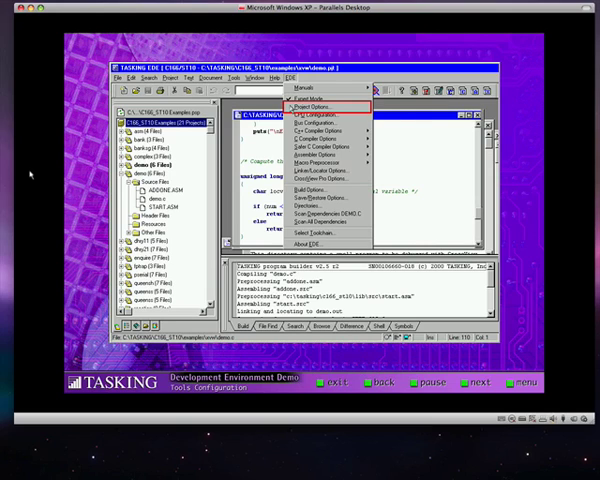
Show the demo project's options on the CPU tab, with C167CS selected
click(315, 104)
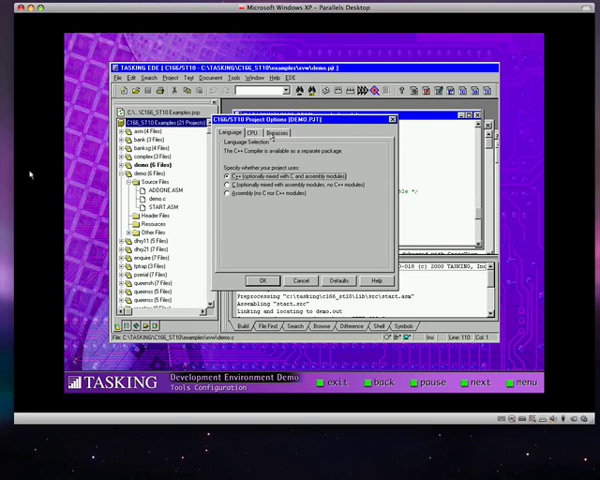
click(252, 132)
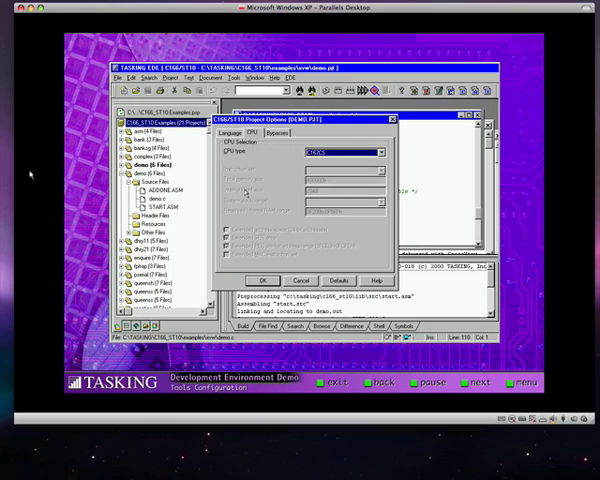
click(378, 152)
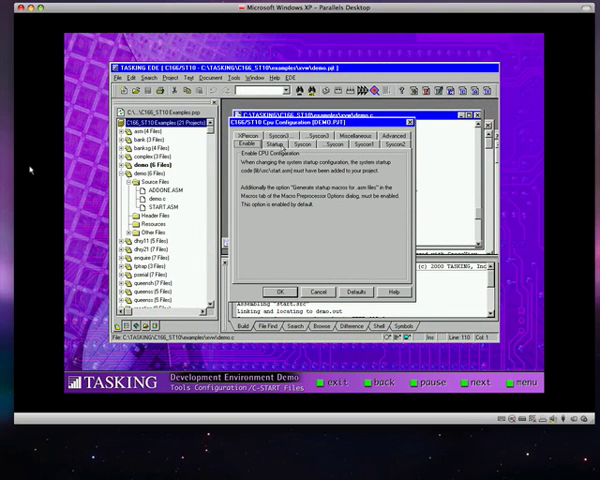
Close CPU Configuration and view the Buscon0 chip select 0 bus settings
click(273, 148)
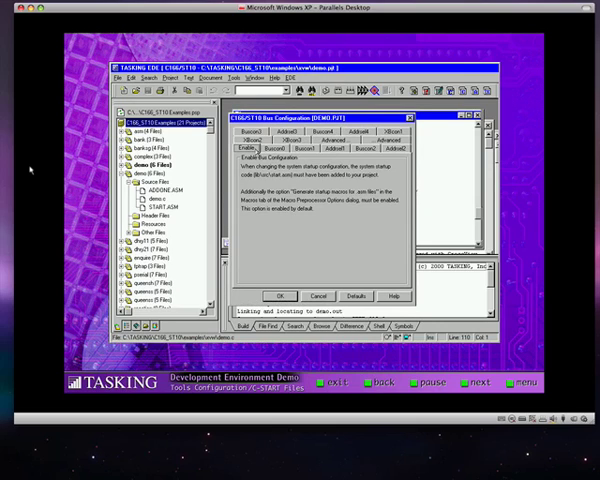
click(289, 152)
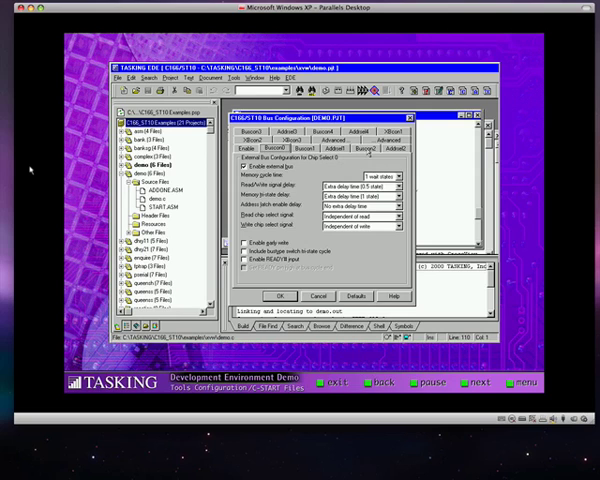
click(379, 149)
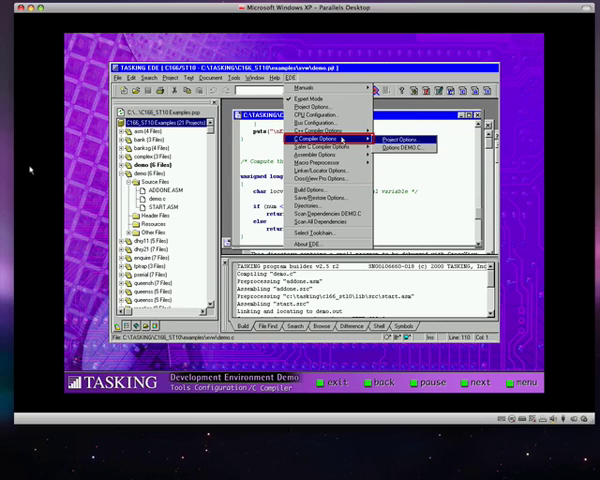
Show the Memory Model choices on the C compiler's Code Generation tab
click(396, 138)
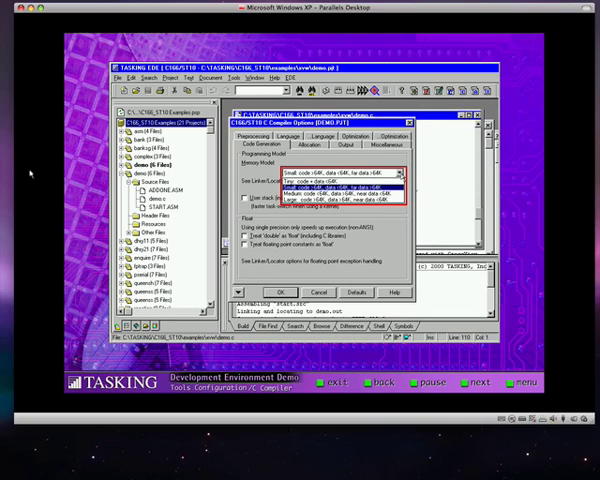
click(288, 137)
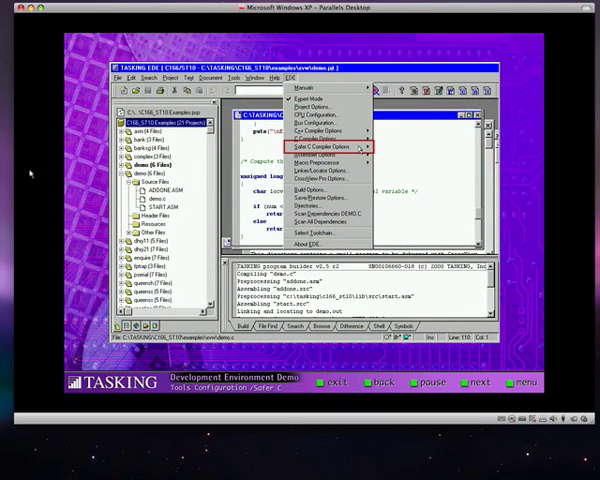
Bring up the project's Safer C Compiler Options dialog for review
click(321, 148)
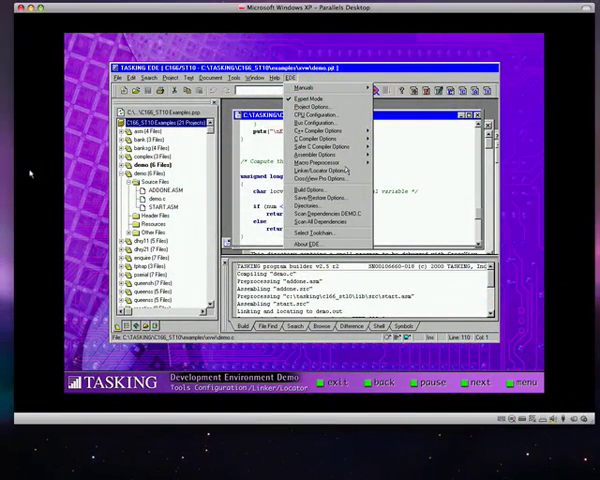
mouse_move(325, 176)
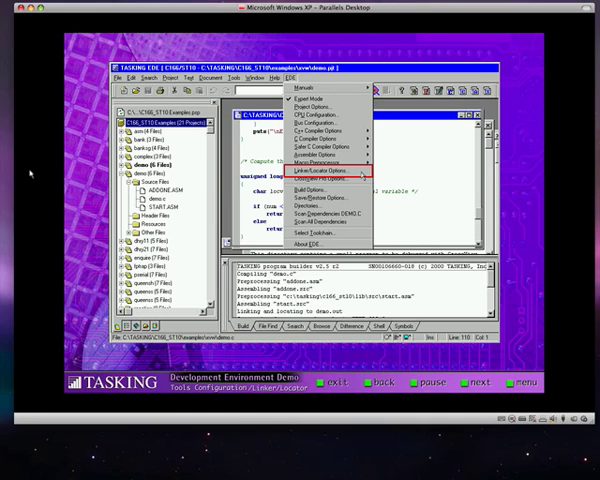
View the Linker/Locator Memory tab, then the Reserve tab for ROM monitor resources
click(321, 158)
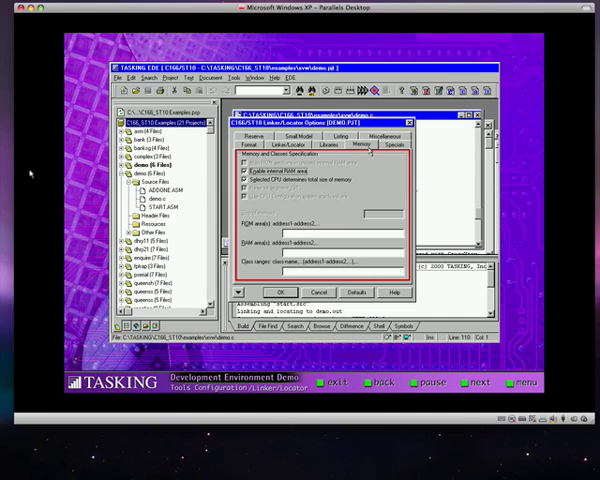
click(256, 138)
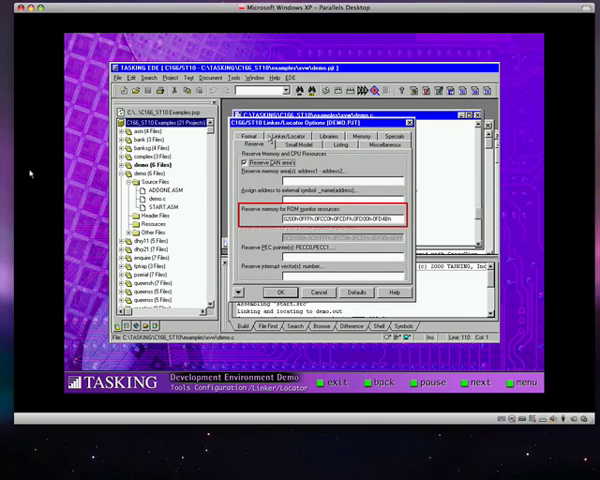
click(398, 136)
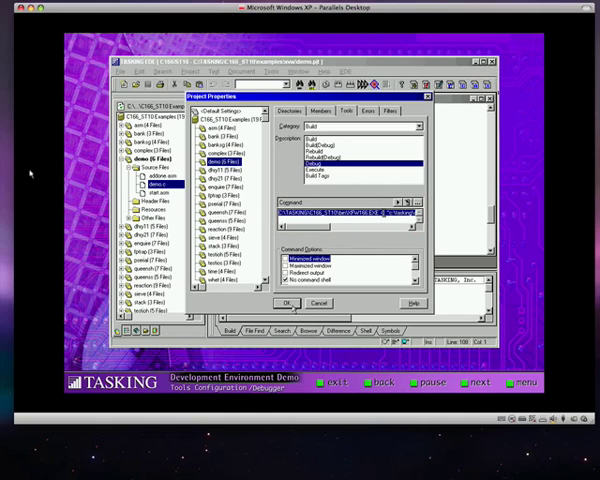
Confirm the Debug tool command in Project Properties with OK
click(287, 303)
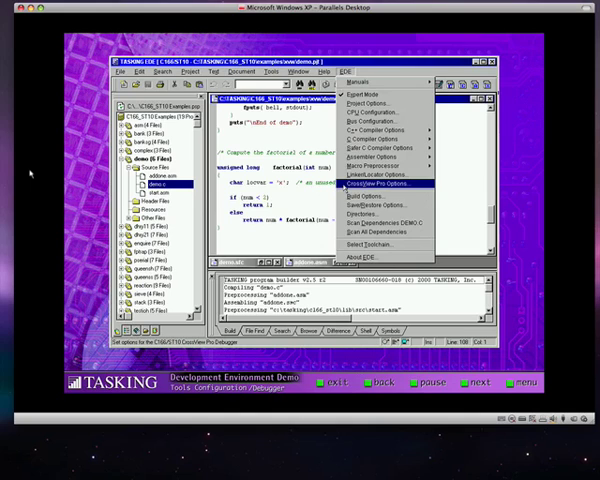
Select Nucleus PLUS as the RADM in CrossView Pro Options
click(377, 183)
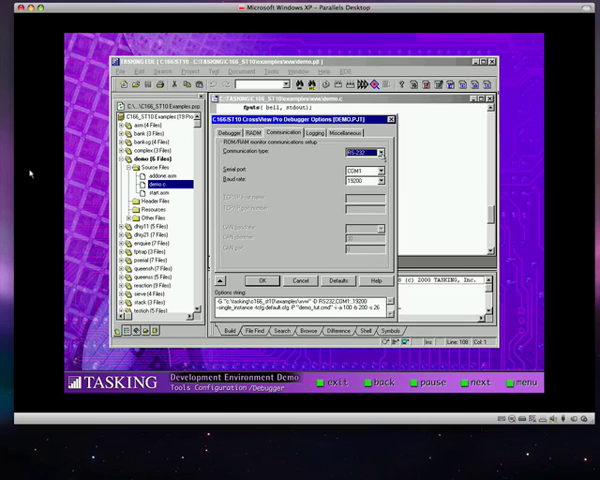
click(381, 184)
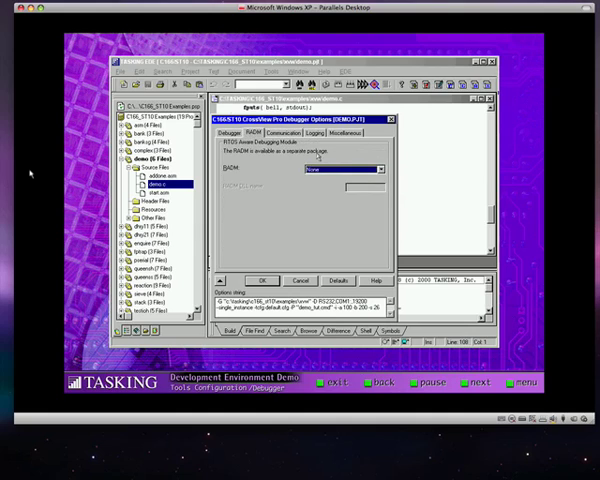
click(374, 170)
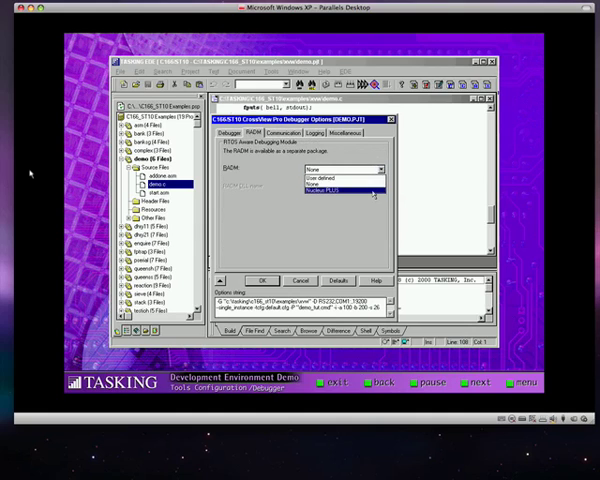
click(322, 132)
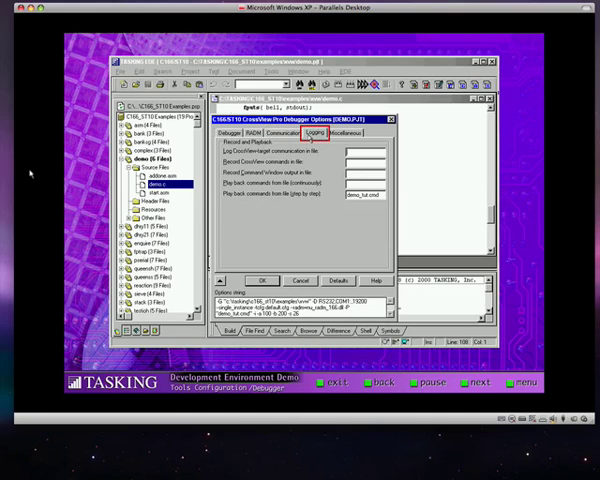